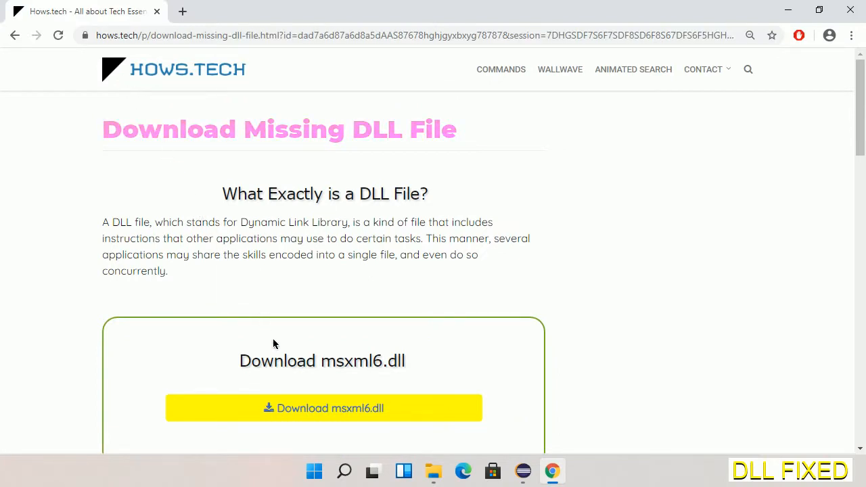
mouse_move(322, 408)
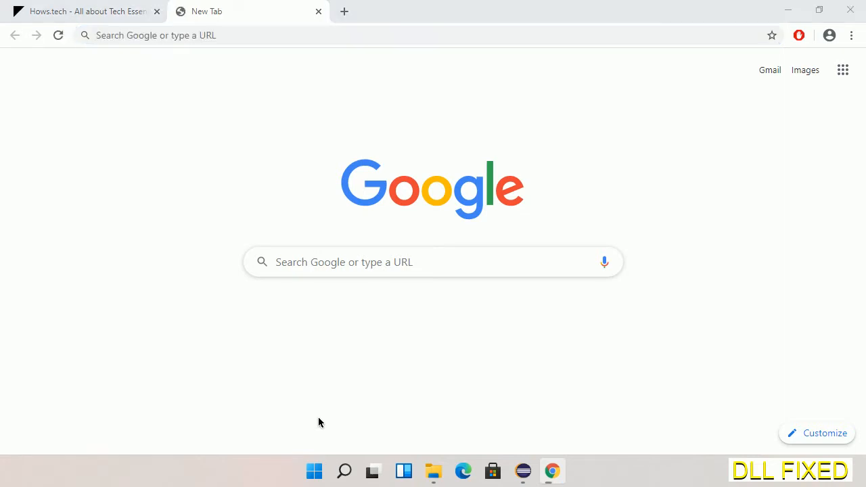
Download msxml6.dll from the hows.tech page into Downloads and open the download's actions
click(324, 408)
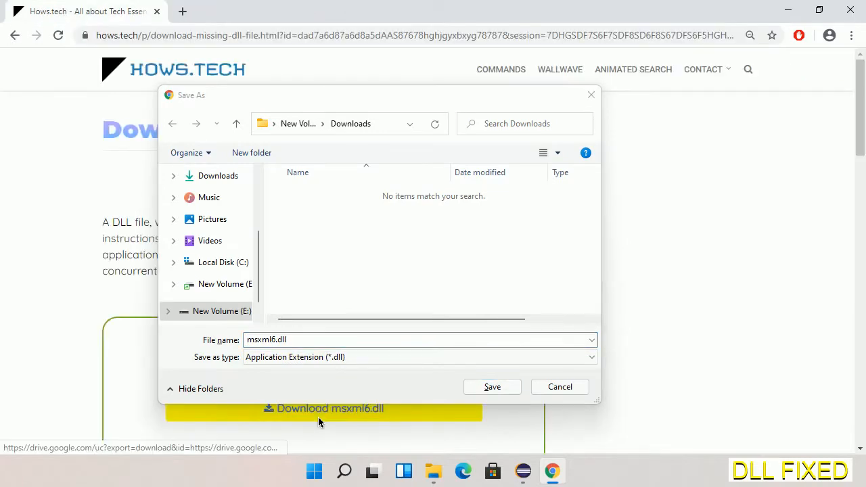
mouse_move(445, 398)
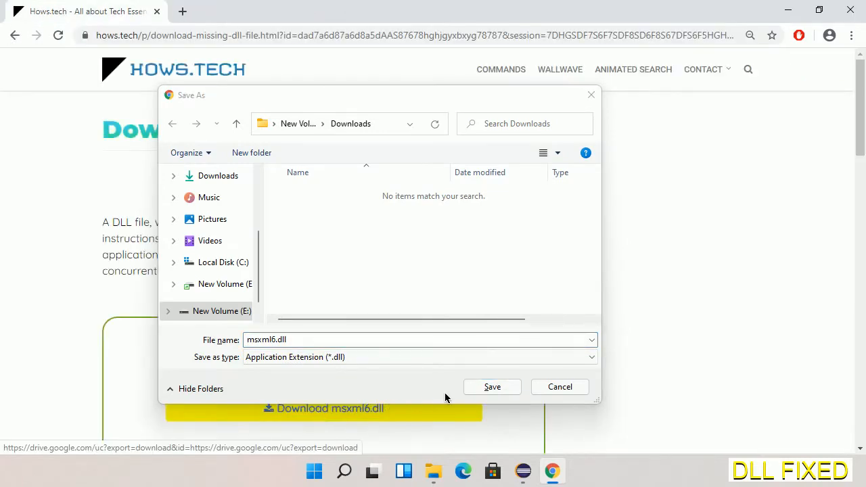
click(492, 386)
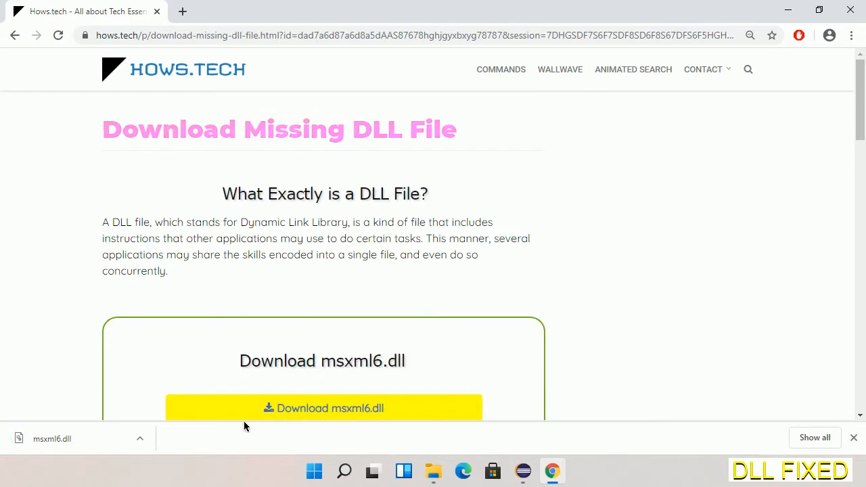
click(140, 438)
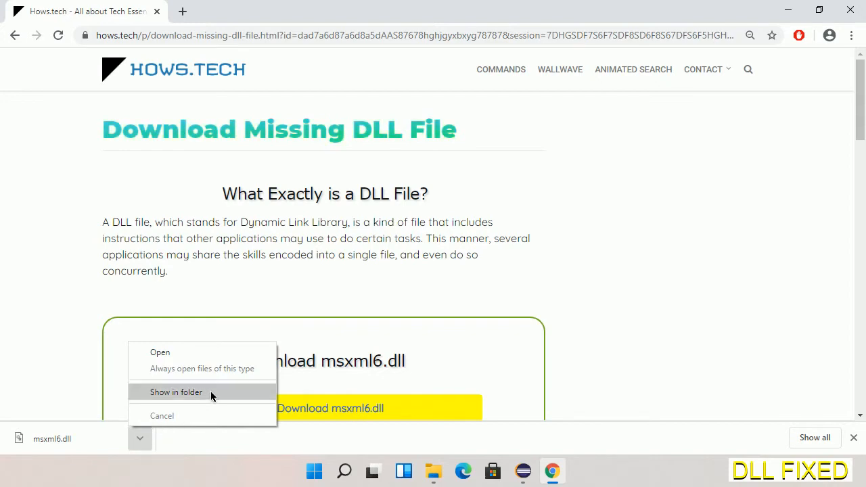
Show msxml6.dll in the E: Downloads folder and copy it from its context menu
click(176, 391)
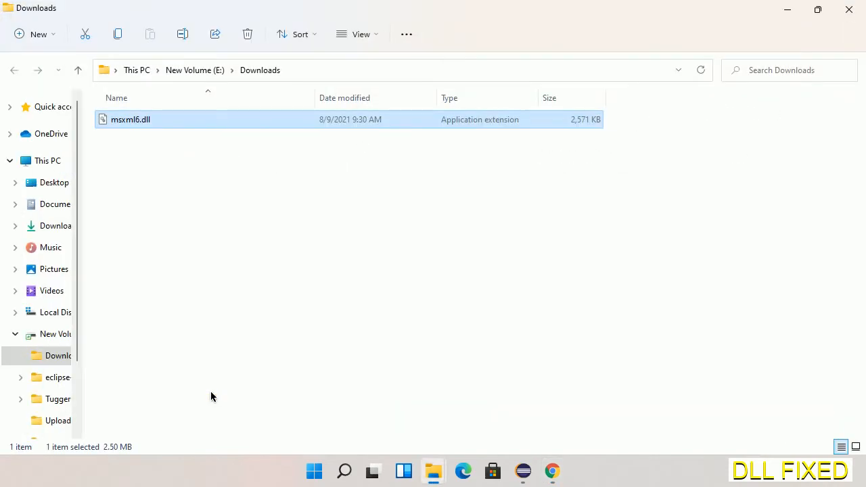
mouse_move(125, 119)
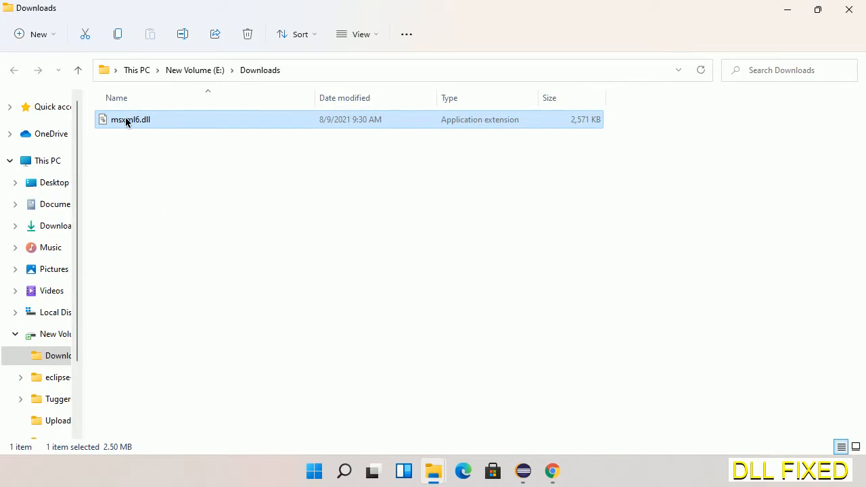
right_click(130, 119)
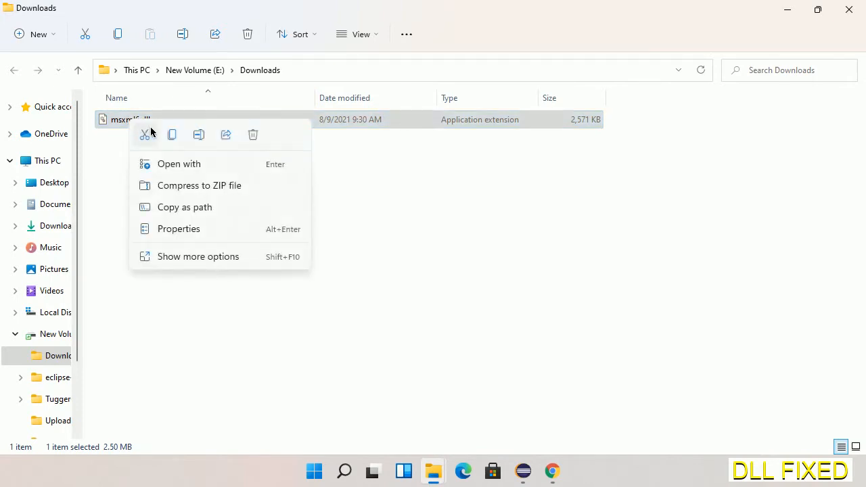
mouse_move(172, 134)
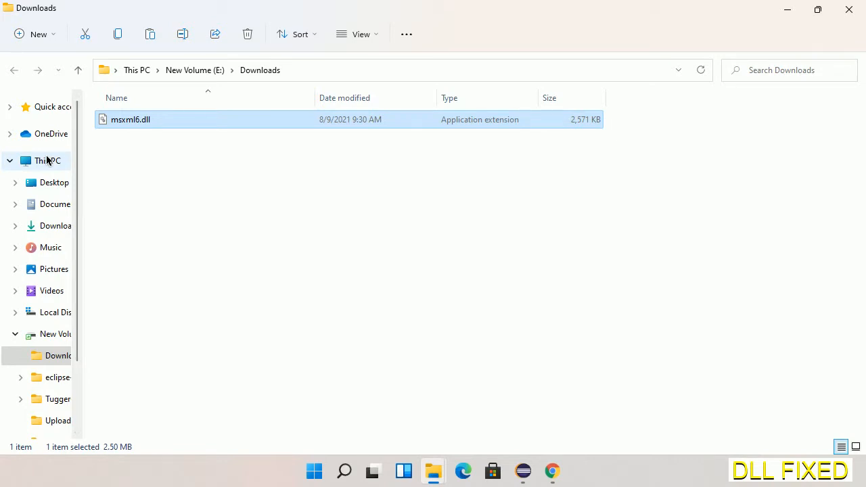
Paste msxml6.dll into C:\Windows\System32 via This PC, granting administrator permission
click(47, 160)
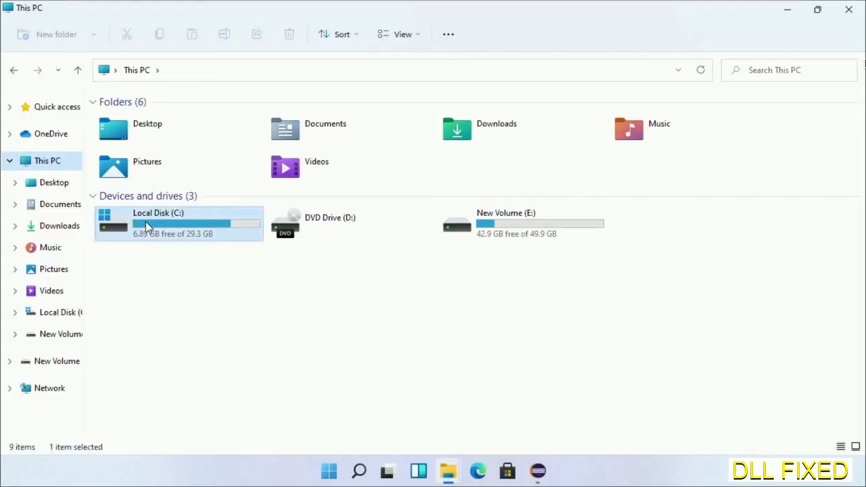
double_click(159, 223)
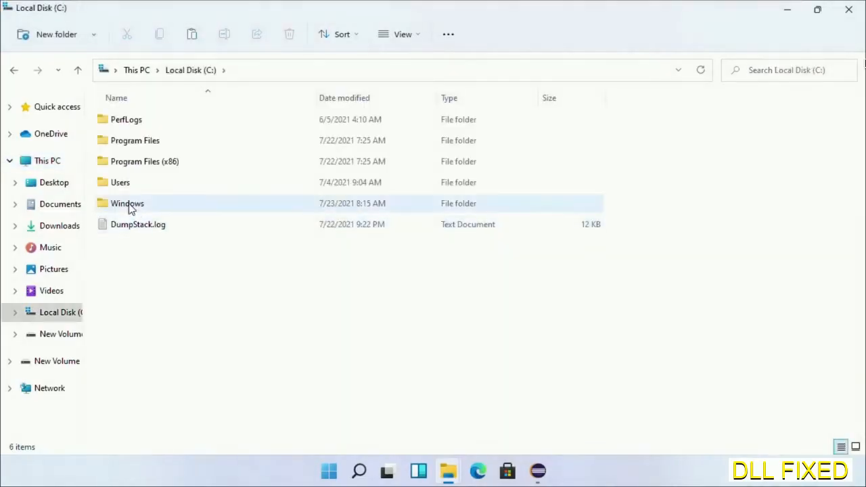
double_click(128, 203)
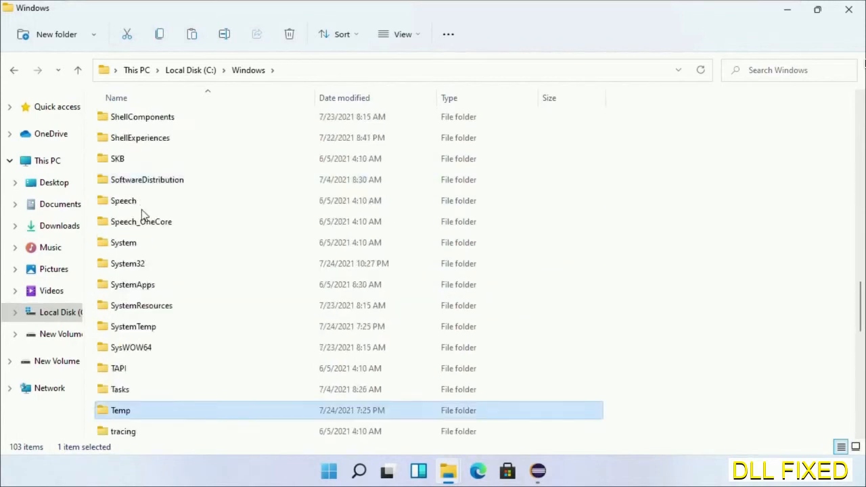
double_click(128, 263)
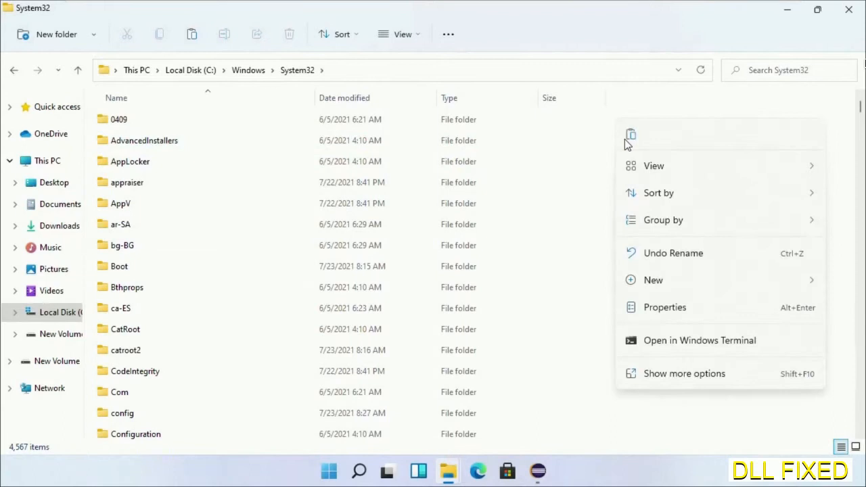
click(630, 134)
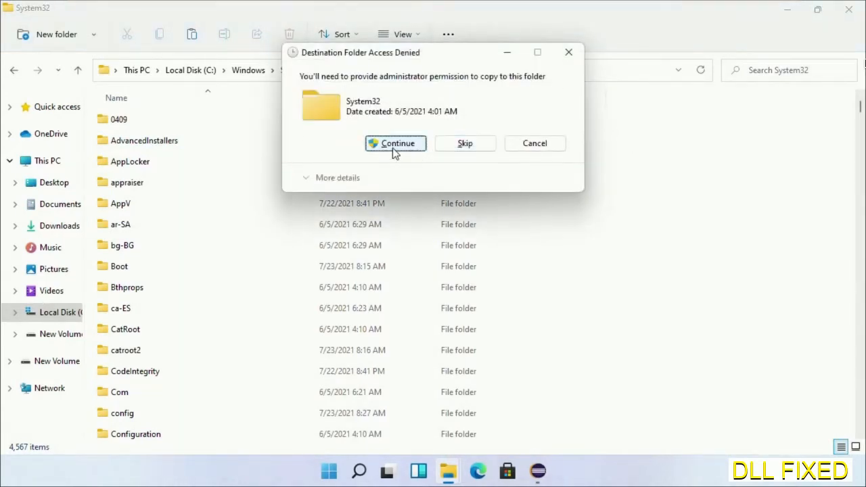
click(395, 142)
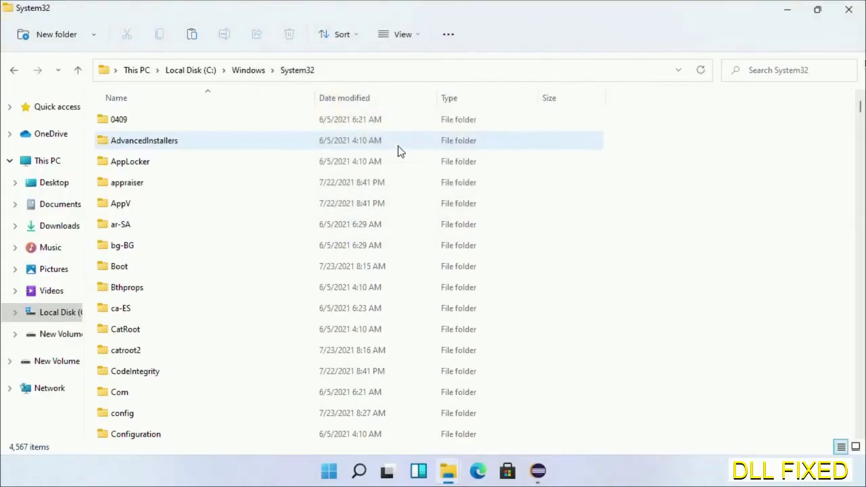
mouse_move(360, 471)
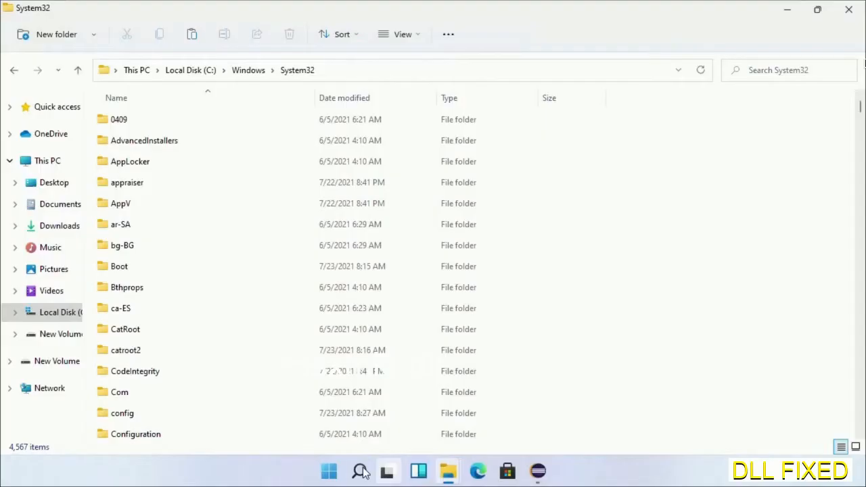
Launch Task Manager with administrator rights from a 'task' search
text(task)
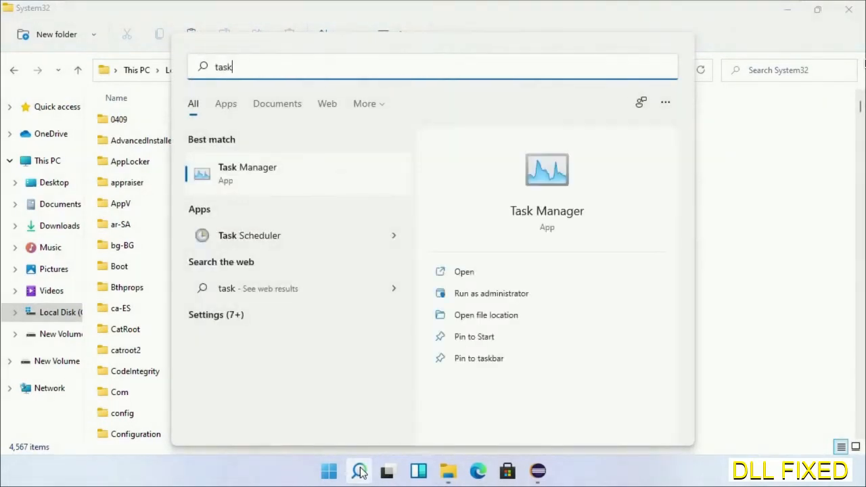
right_click(247, 173)
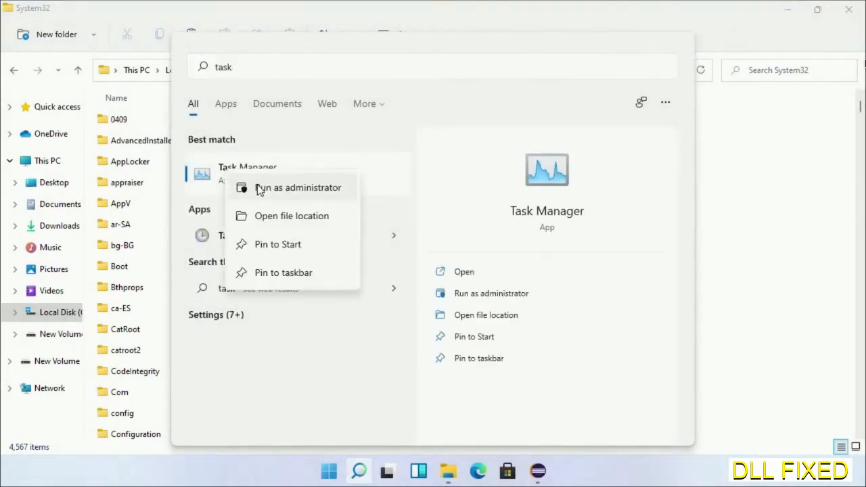
click(297, 187)
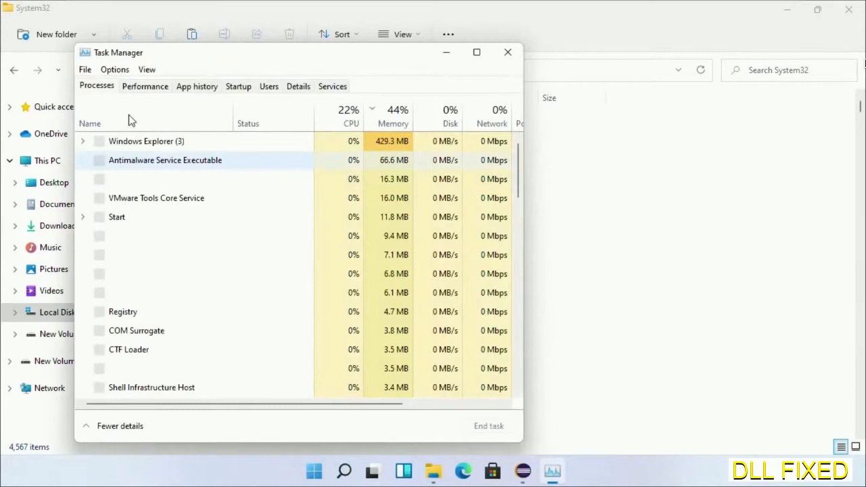
Start a new task and browse to C:\Windows\System32\cmd.exe as the program
click(85, 69)
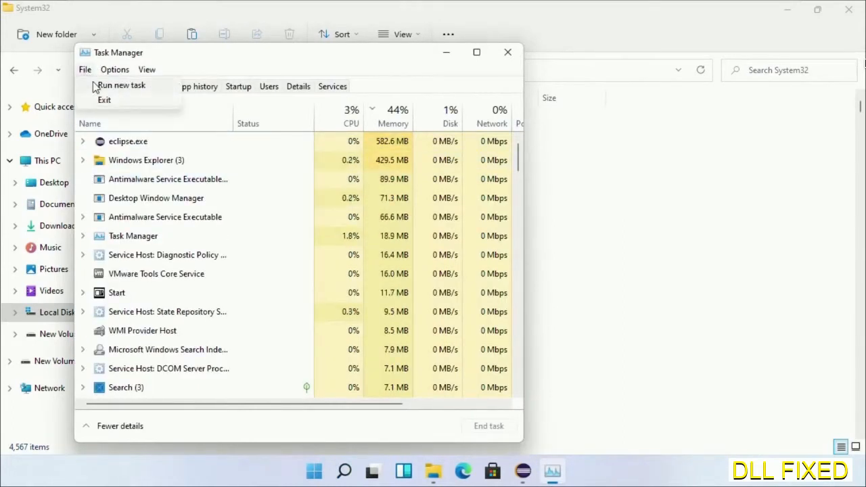
click(121, 85)
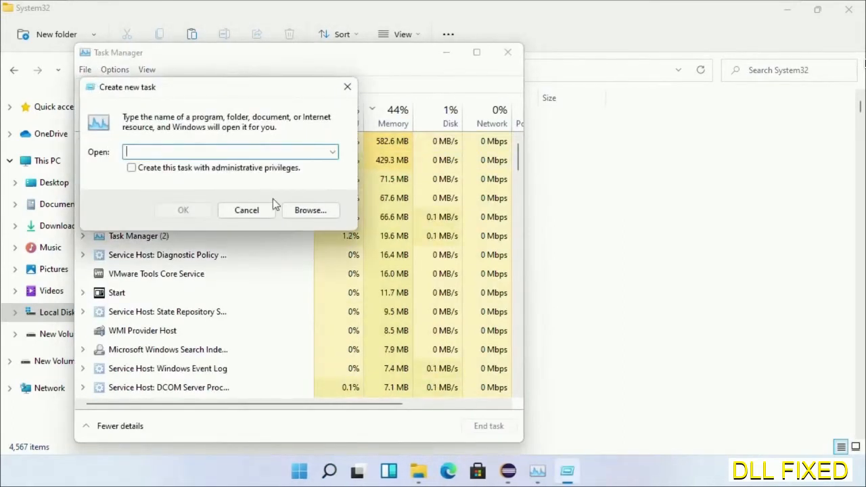
click(309, 209)
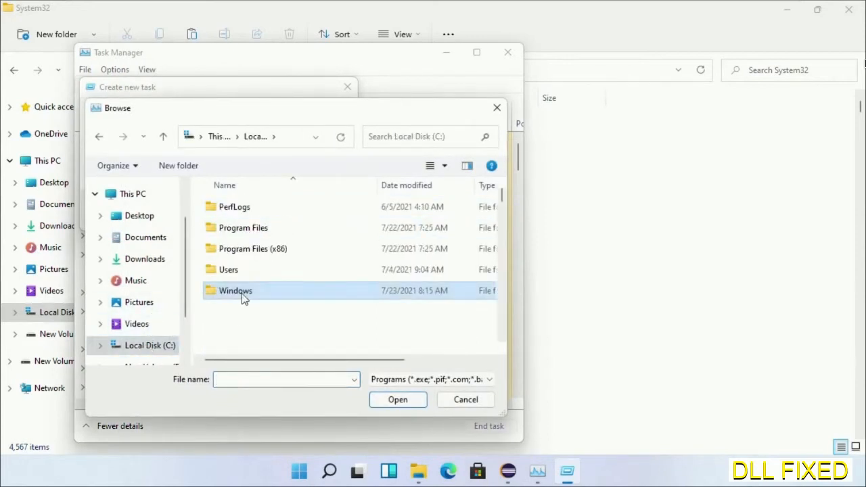
double_click(235, 291)
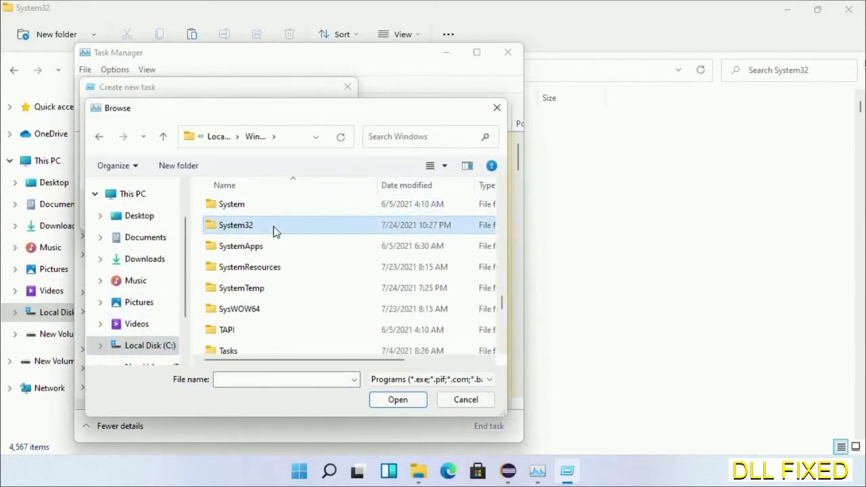
double_click(236, 224)
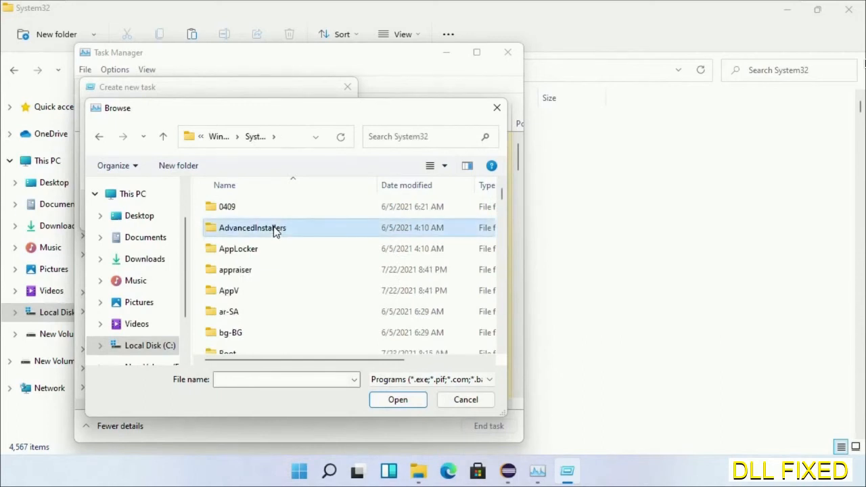
scroll(down, 3)
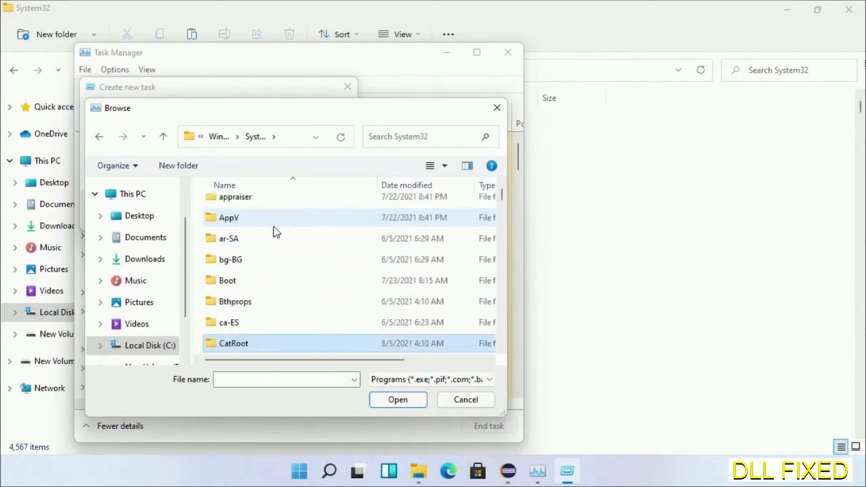
scroll(down, 3)
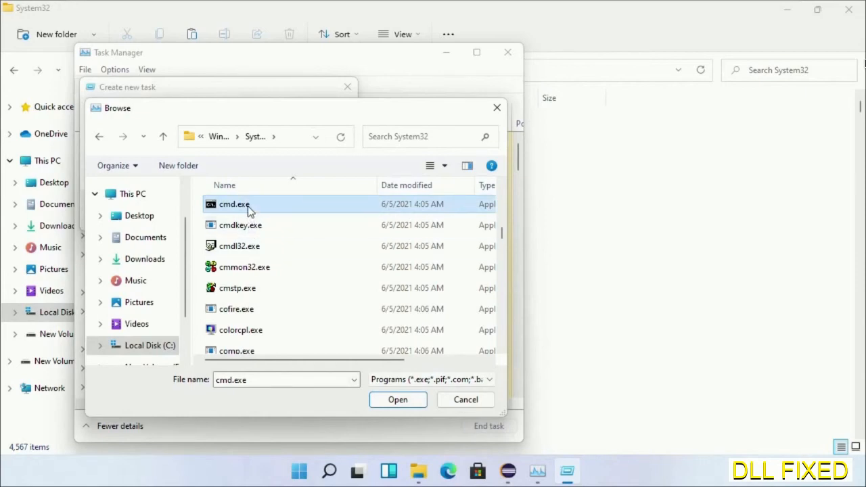
click(398, 399)
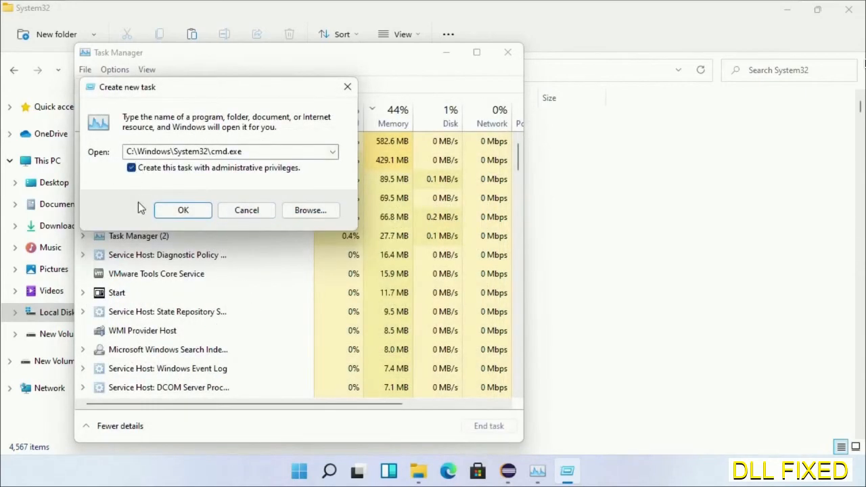
Open the elevated Command Prompt full screen and schedule chkdsk c: /f /r with Y
click(182, 210)
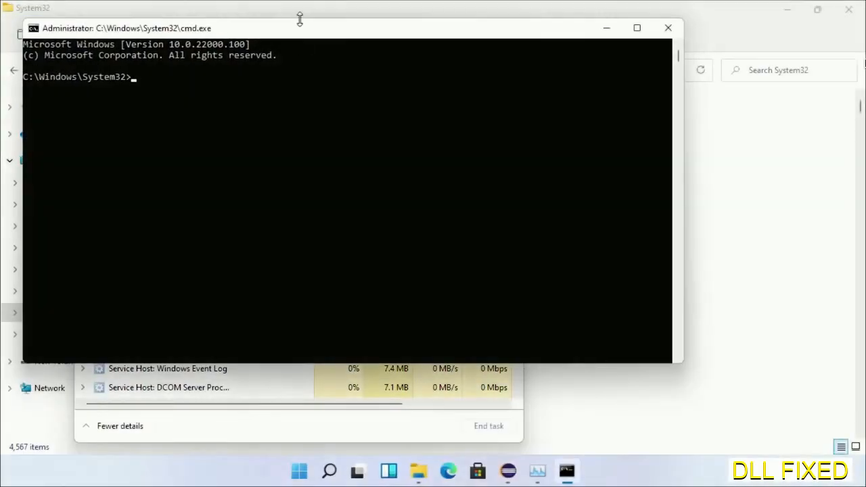
click(635, 28)
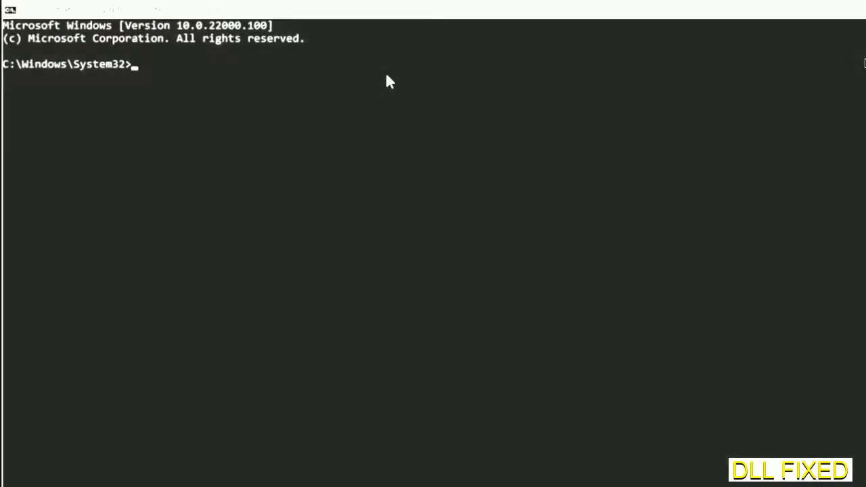
text(chkdsk c /f /r)
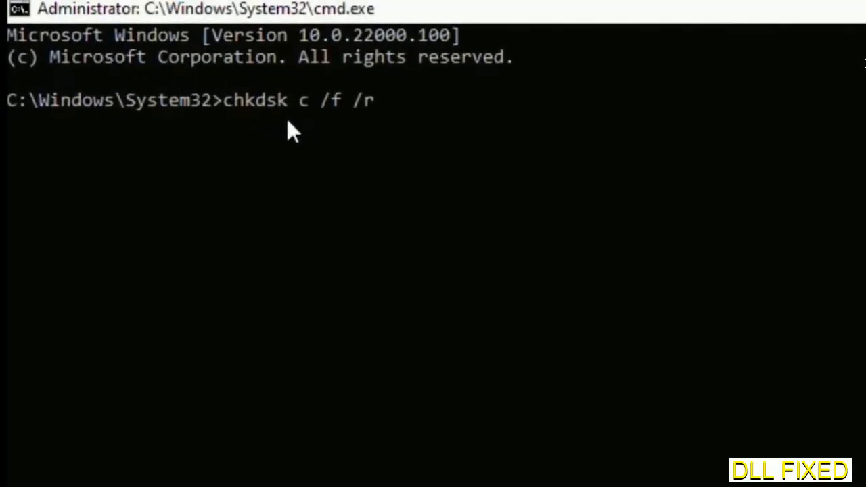
text(:)
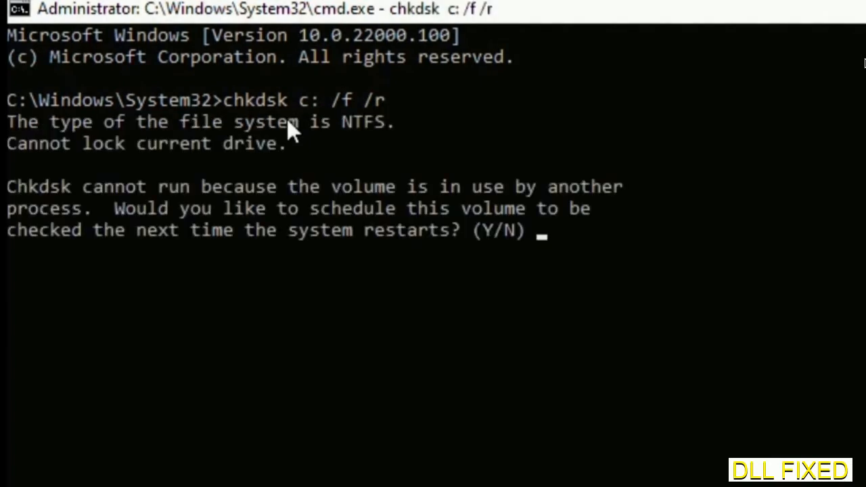
text(Y)
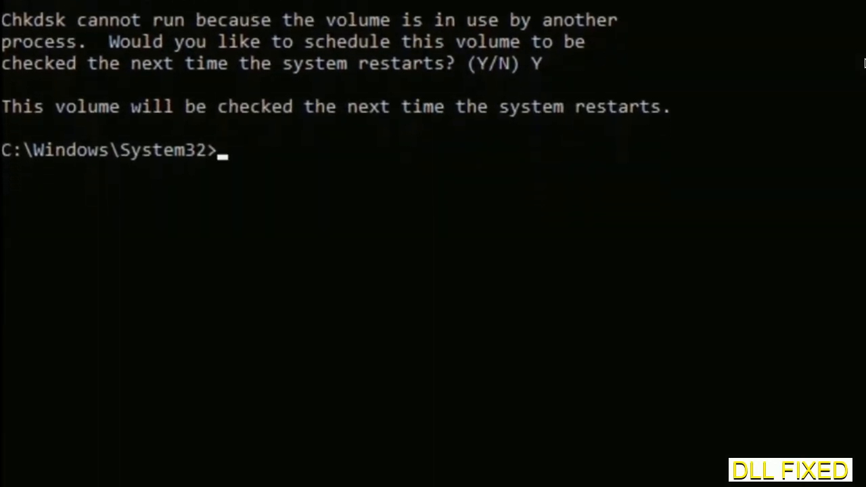
Run sfc /scannow to scan system files
text(sfc)
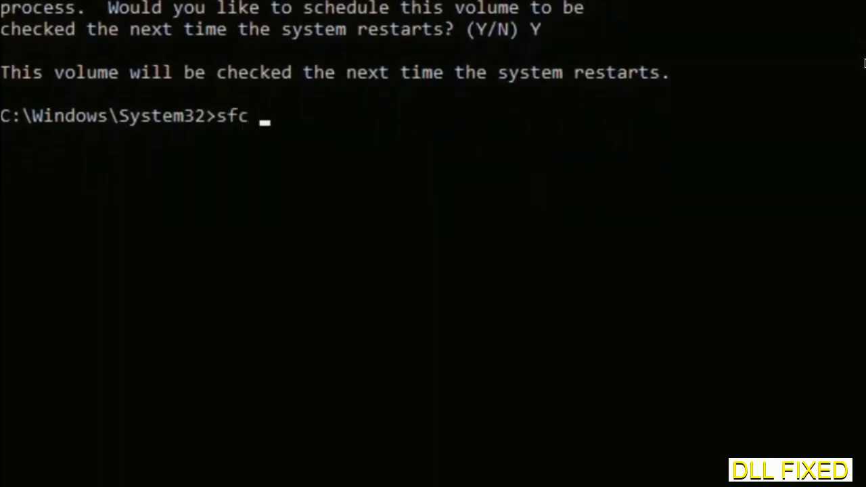
text(/scanno)
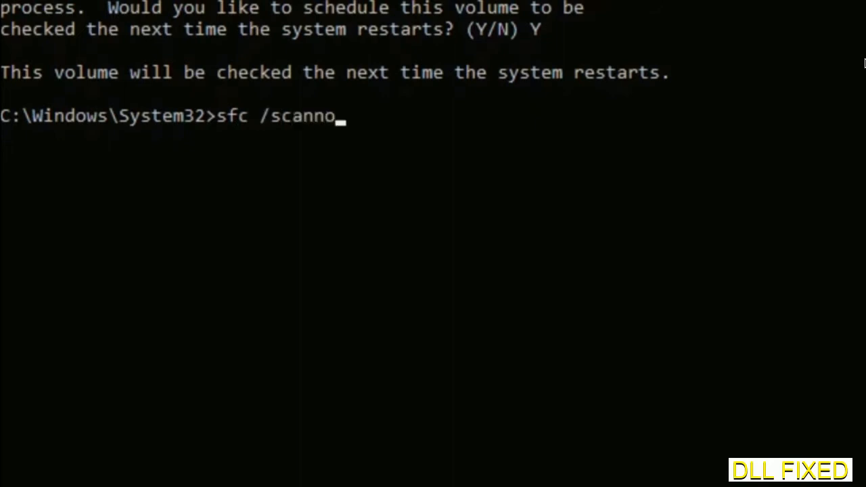
text(w)
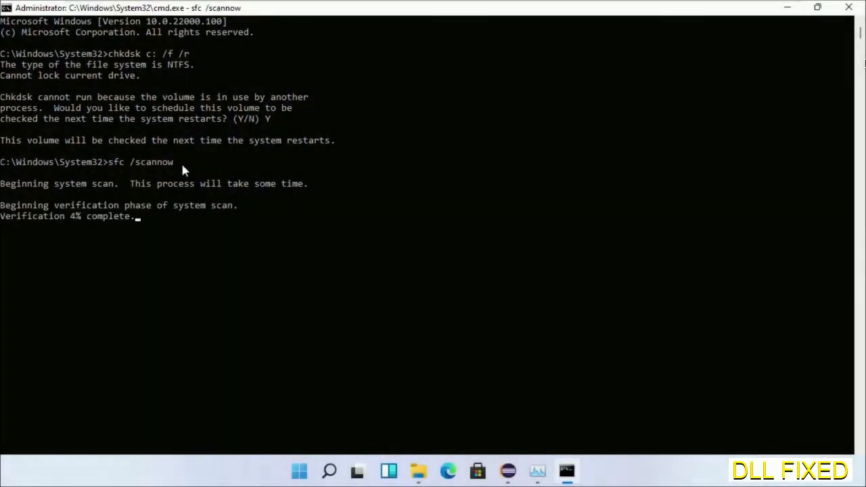
mouse_move(537, 471)
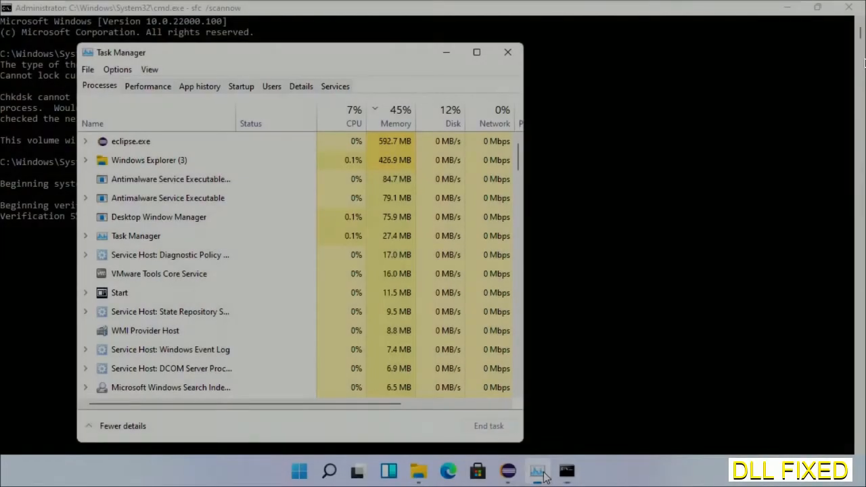
Run cmd.exe as a new task with administrative privileges from Task Manager
click(87, 69)
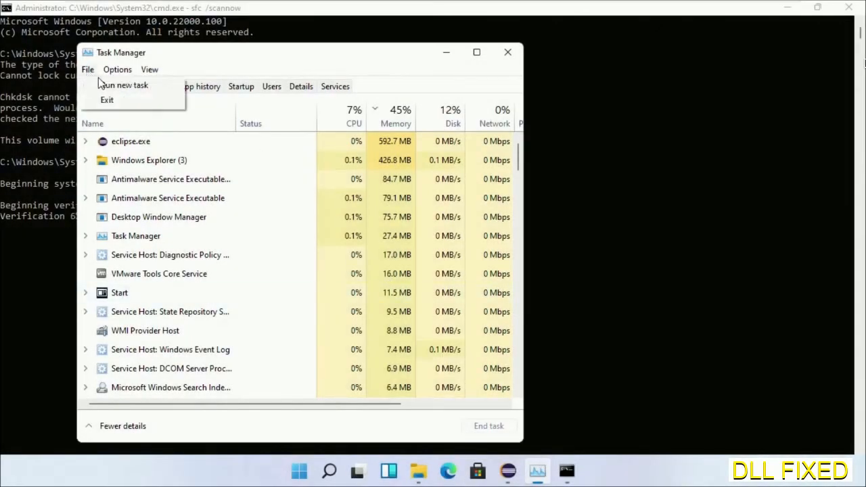
click(125, 85)
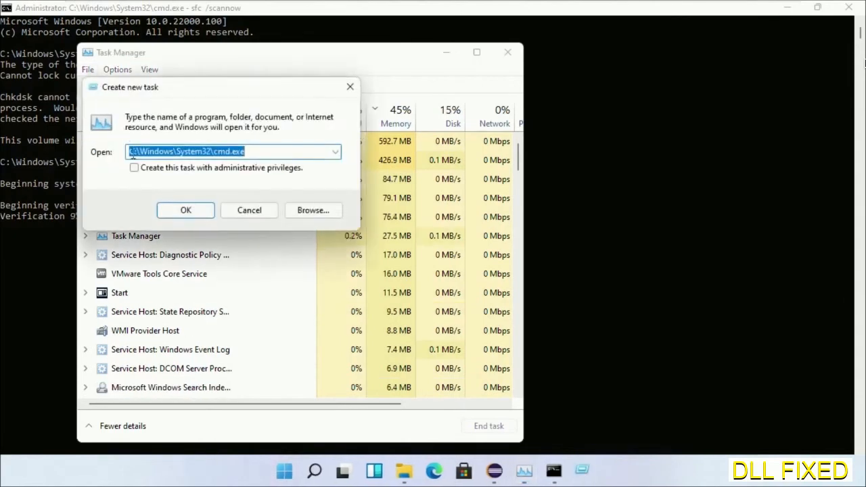
click(134, 167)
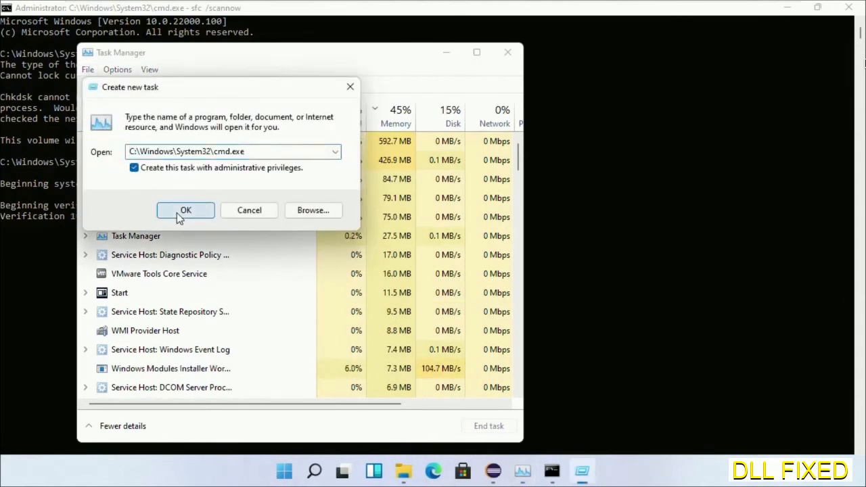
click(186, 209)
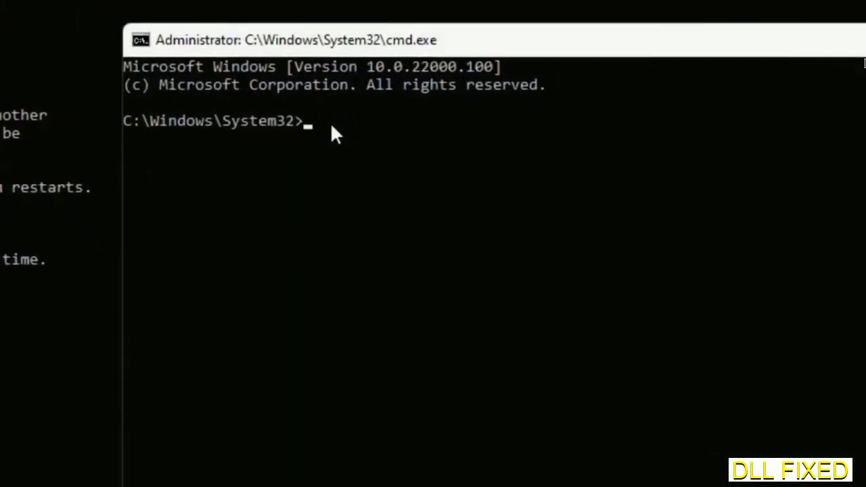
Type regsvr32 "C:\Windows\System32\myMissingDllFile.dll" and bring up Start's restart options
text(regsvr32 "C:\Windows\System32\myMissingDllFile.dll")
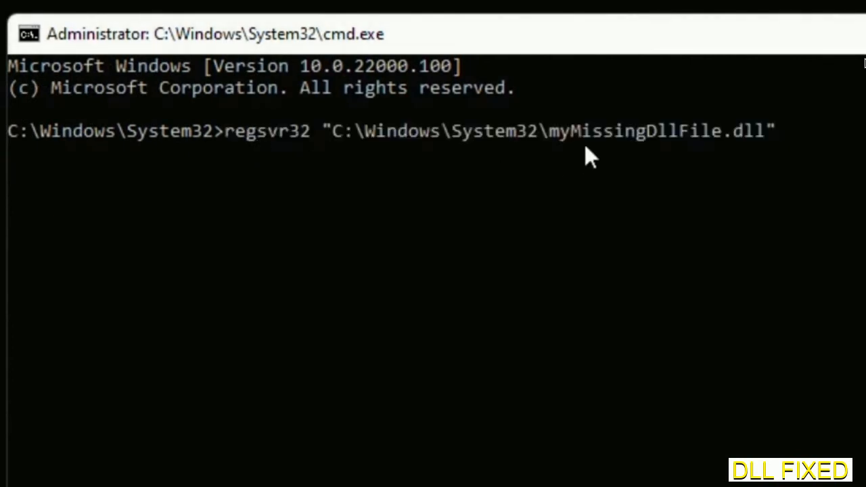
mouse_move(555, 149)
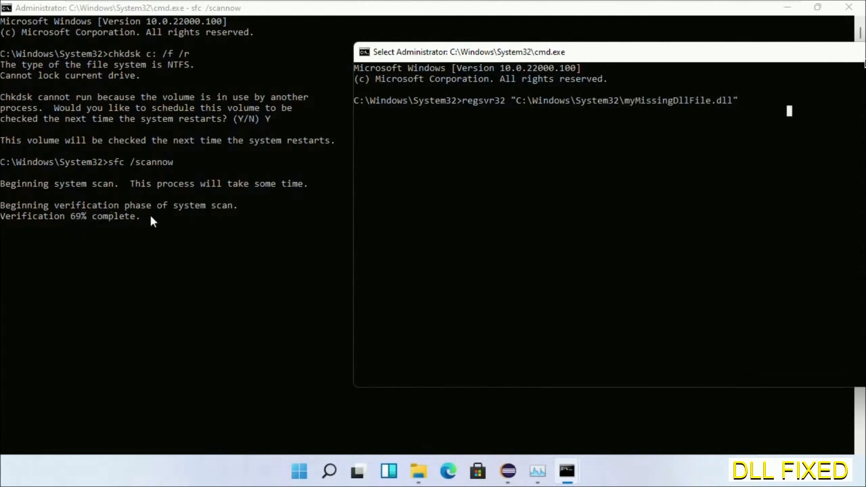
right_click(299, 470)
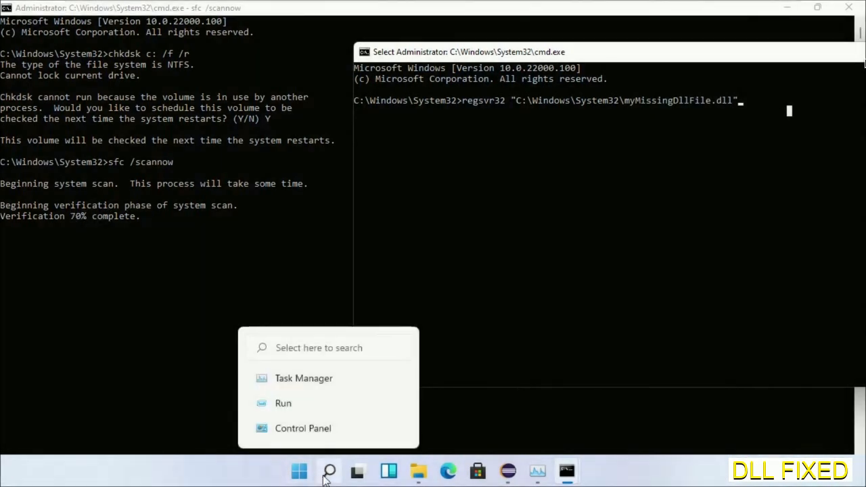
click(299, 471)
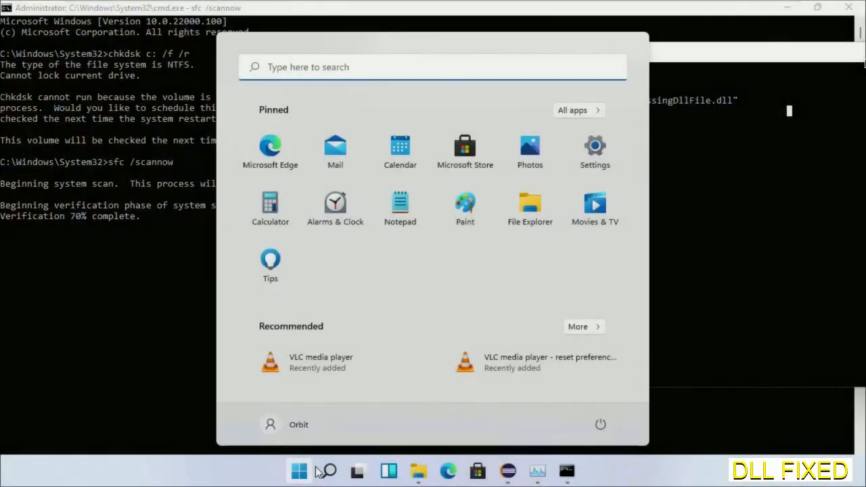
click(600, 424)
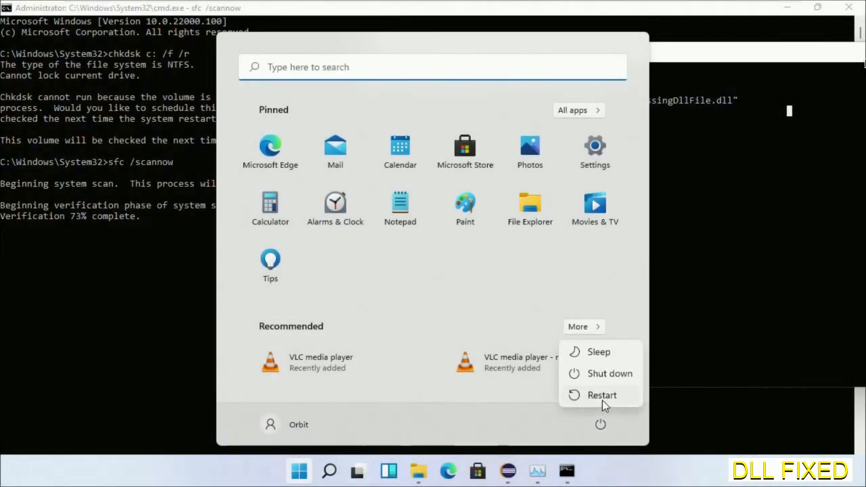